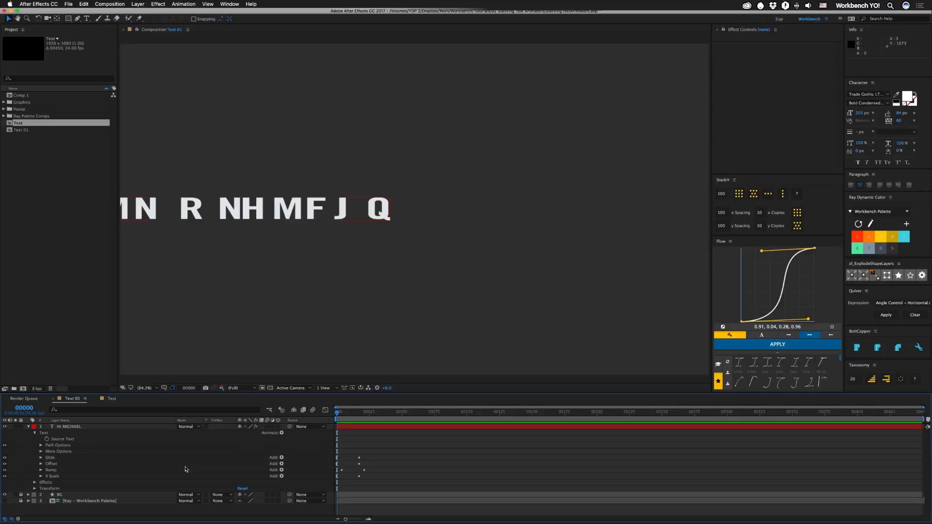
- Preview HI MICHAEL and park around frame 9 with the letters still scrambled mid-transition
key(space)
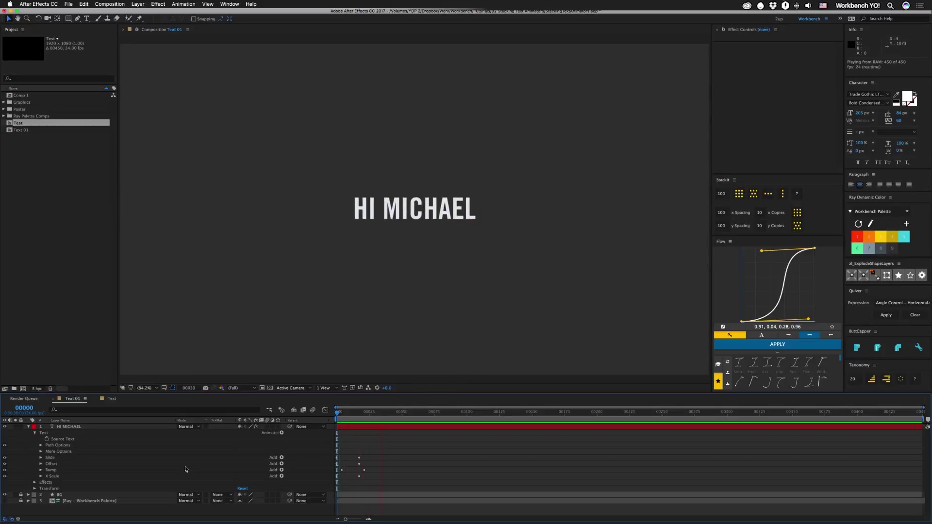
click(338, 411)
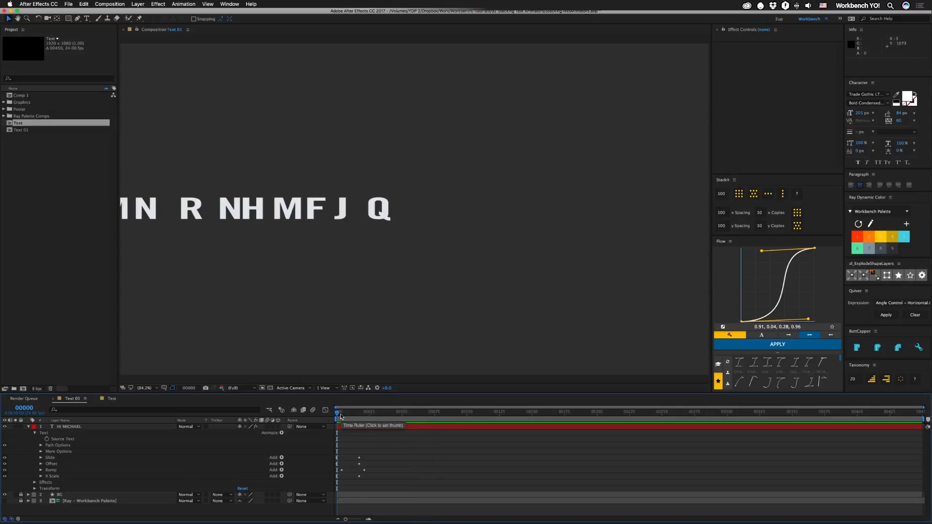
click(348, 412)
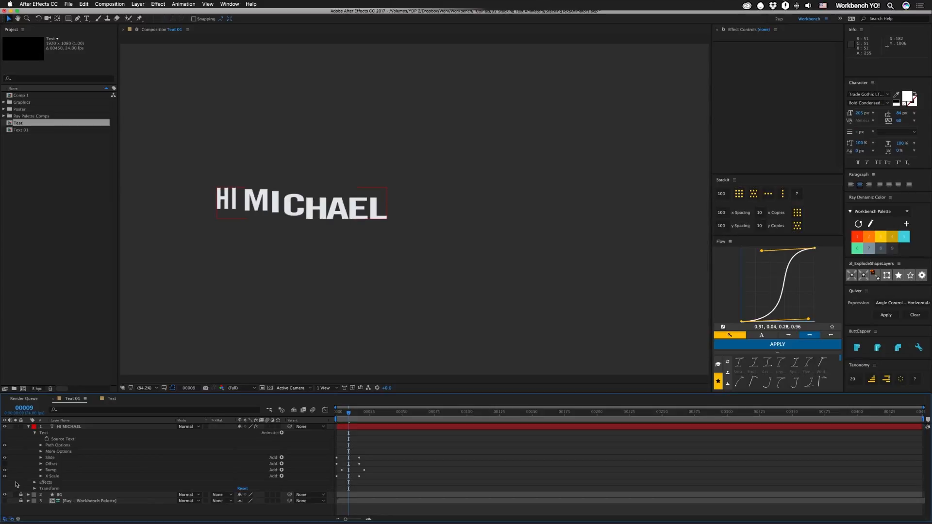
key(space)
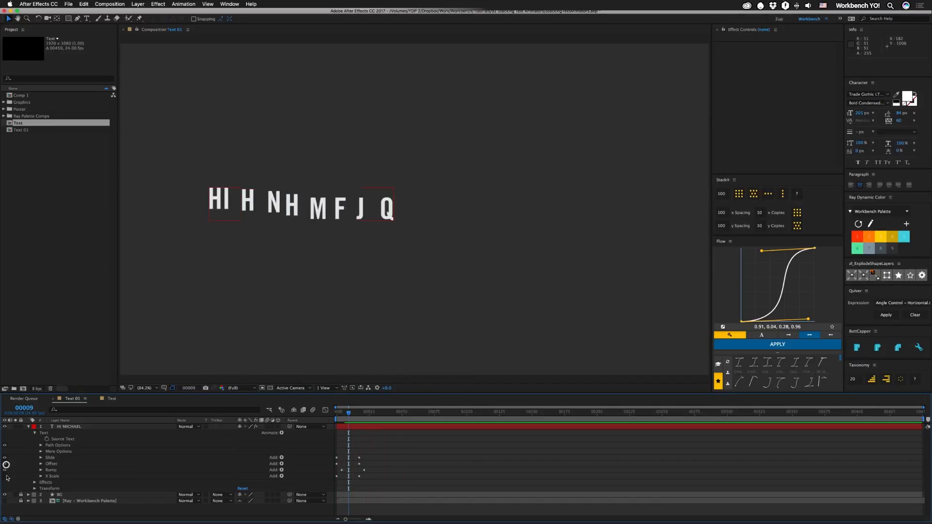
key(space)
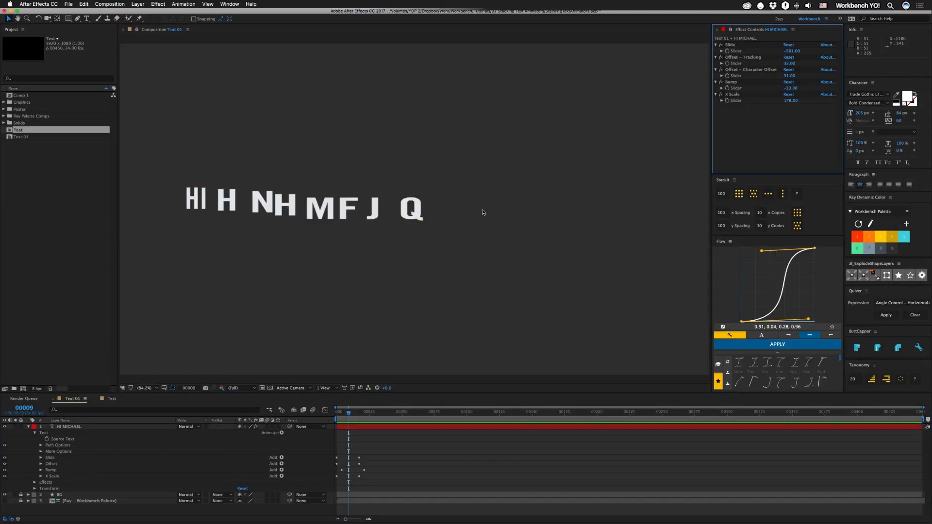
mouse_move(584, 211)
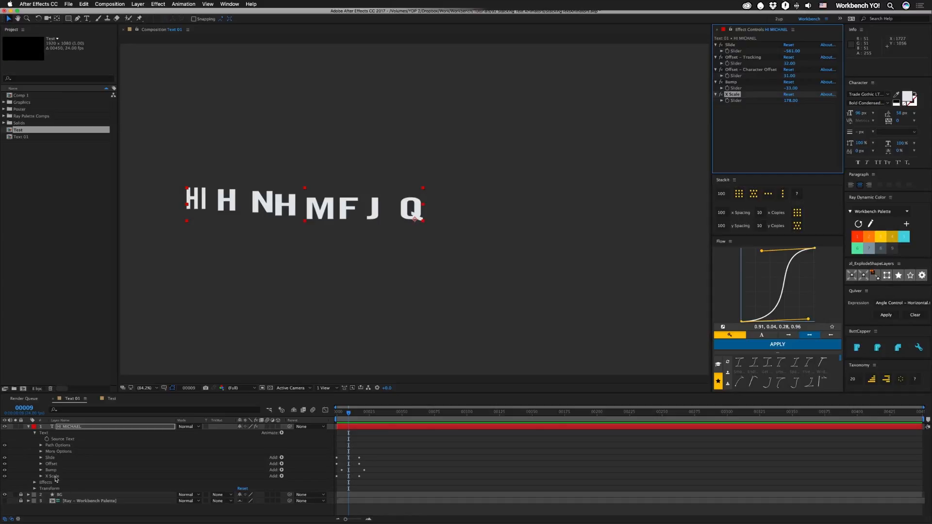
- Save the X Scale animator as preset 'Txt - xScale.ffx' in User Presets/Workbench
click(208, 4)
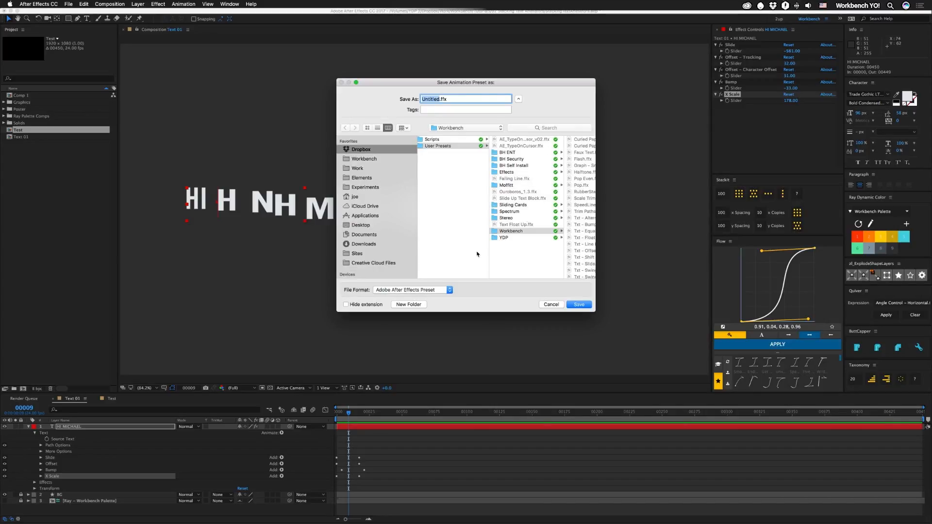
mouse_move(494, 230)
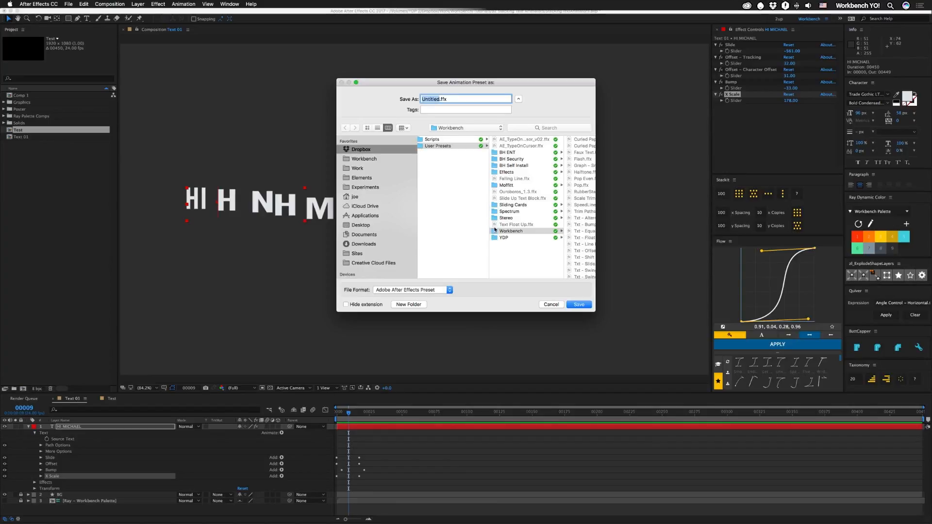
mouse_move(475, 250)
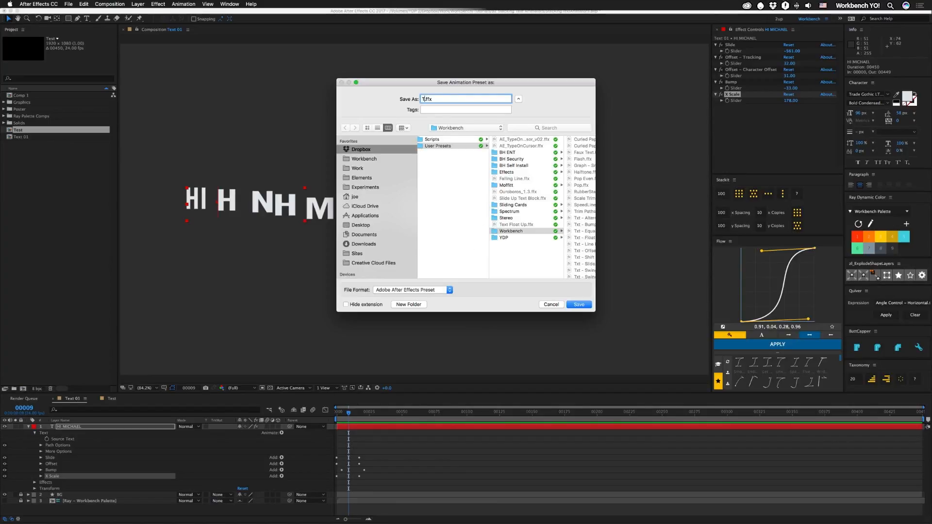
text(Txt - xSca)
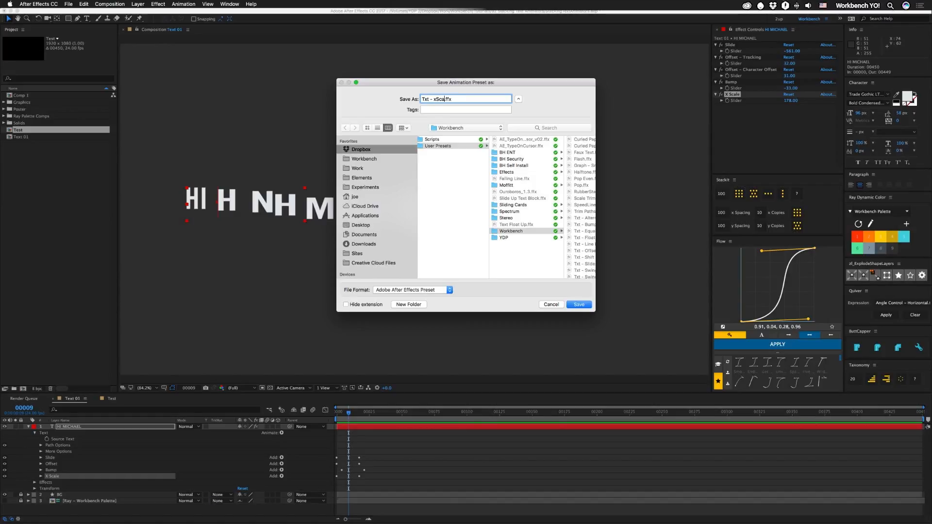
click(577, 304)
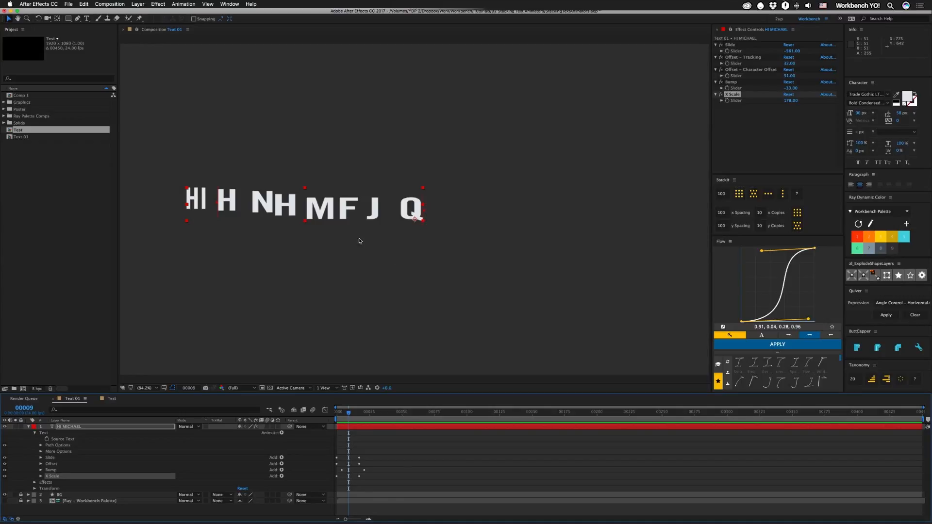
- In the Test comp, apply recent preset Txt - xScale to TEST, then remove it again
click(111, 398)
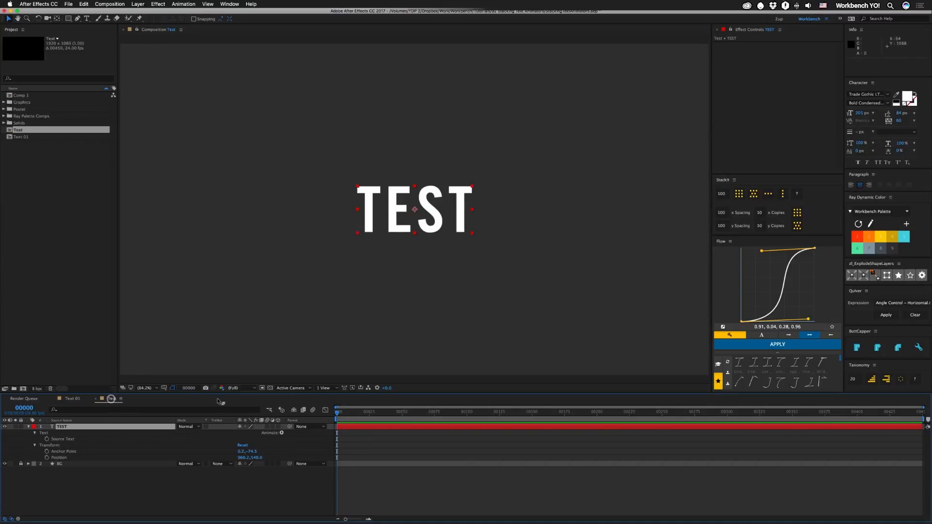
click(183, 4)
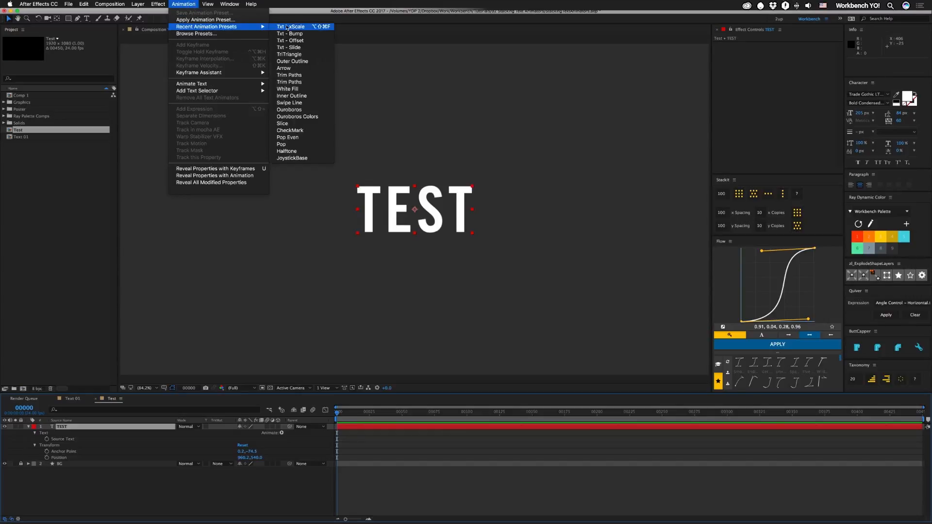
click(292, 27)
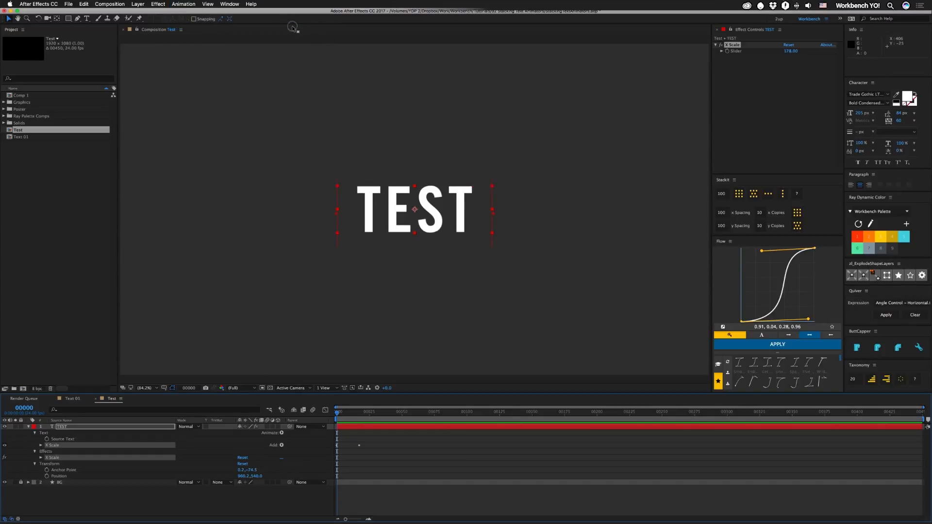
click(347, 411)
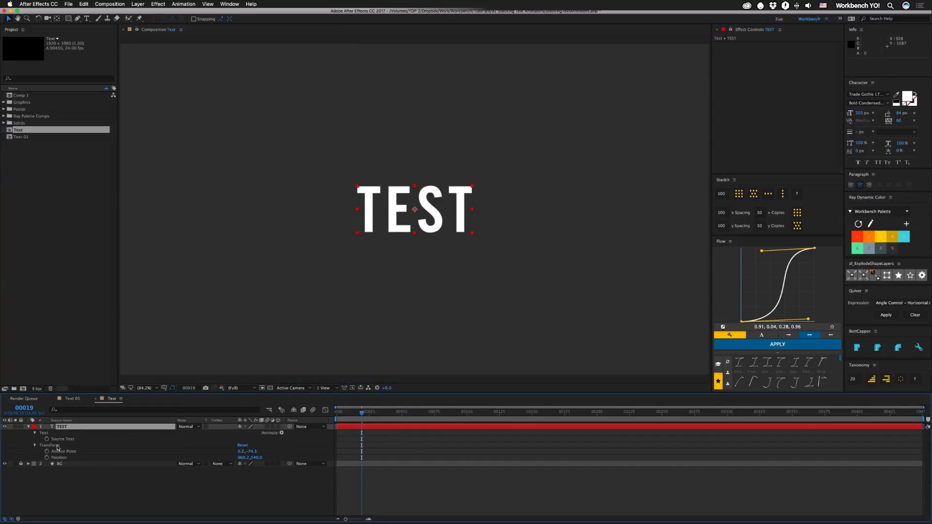
- Apply the recent presets Txt - Bump and Txt - Slide to the TEST layer
click(183, 4)
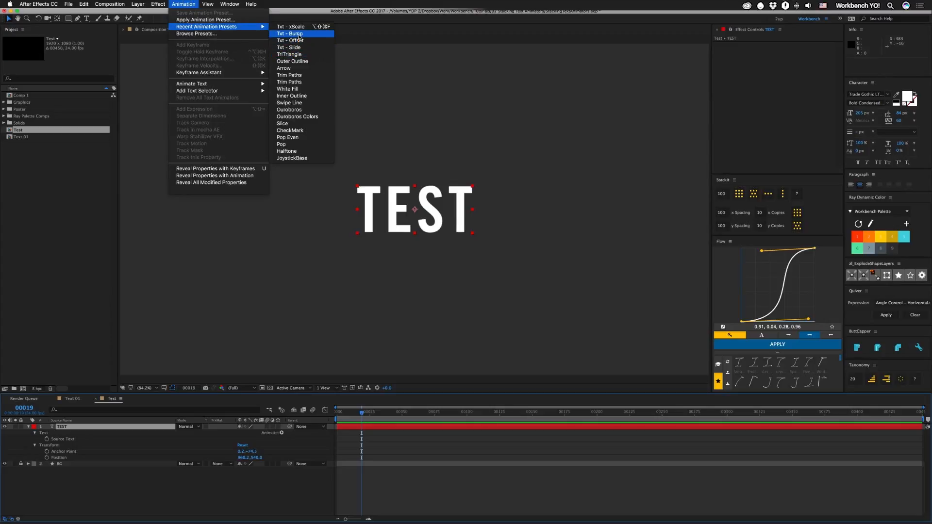
click(289, 33)
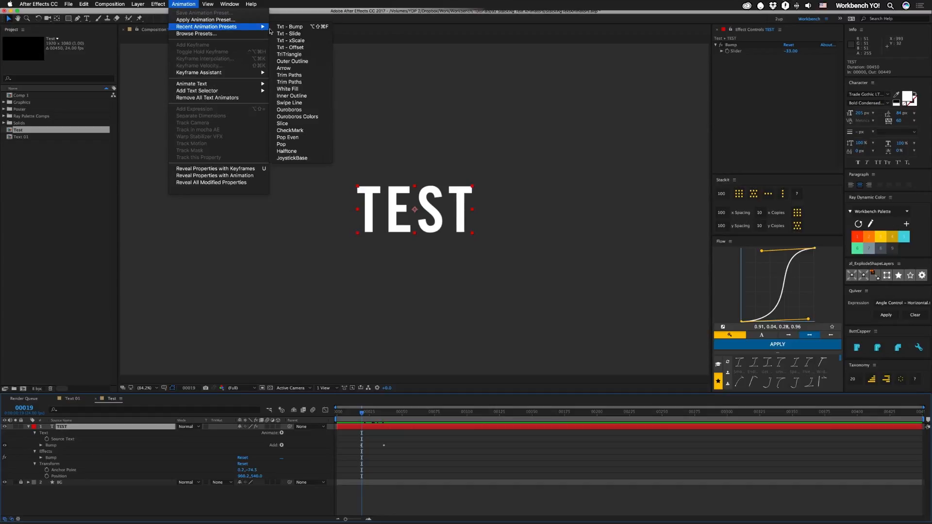
mouse_move(289, 33)
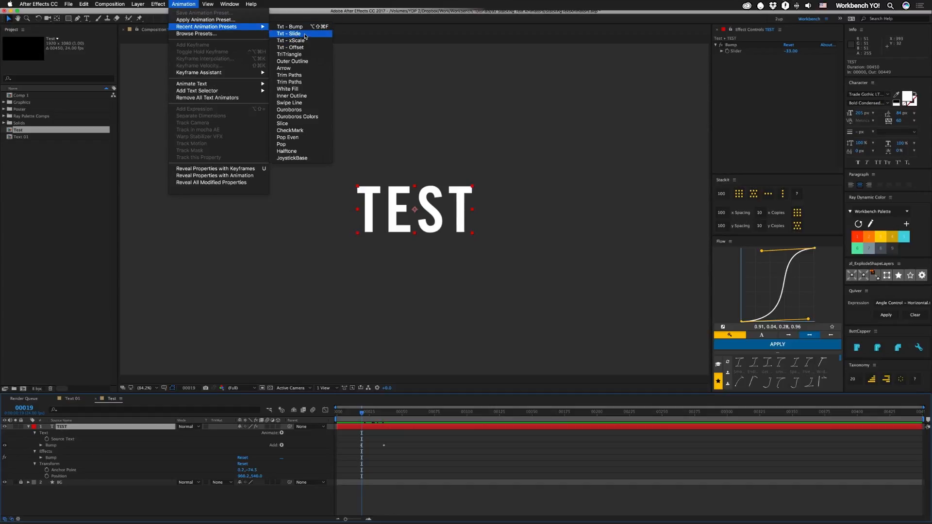
click(289, 33)
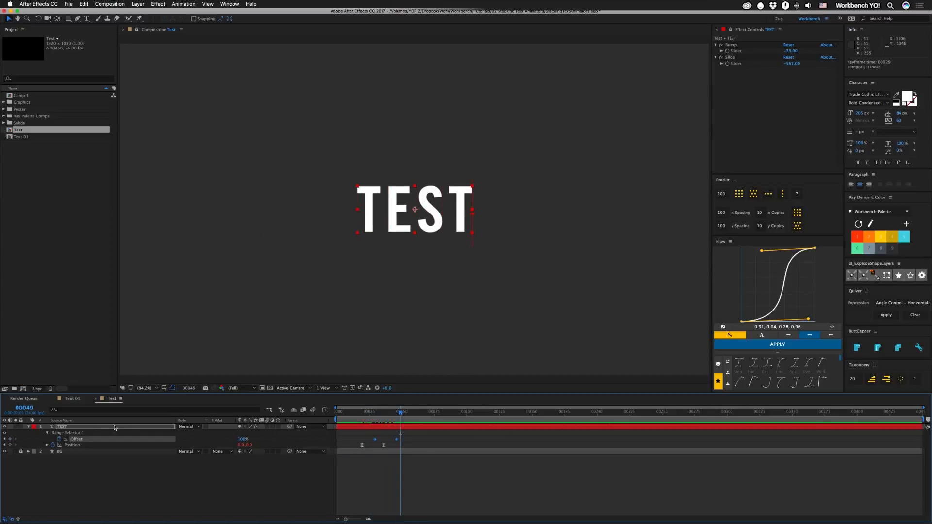
mouse_move(101, 427)
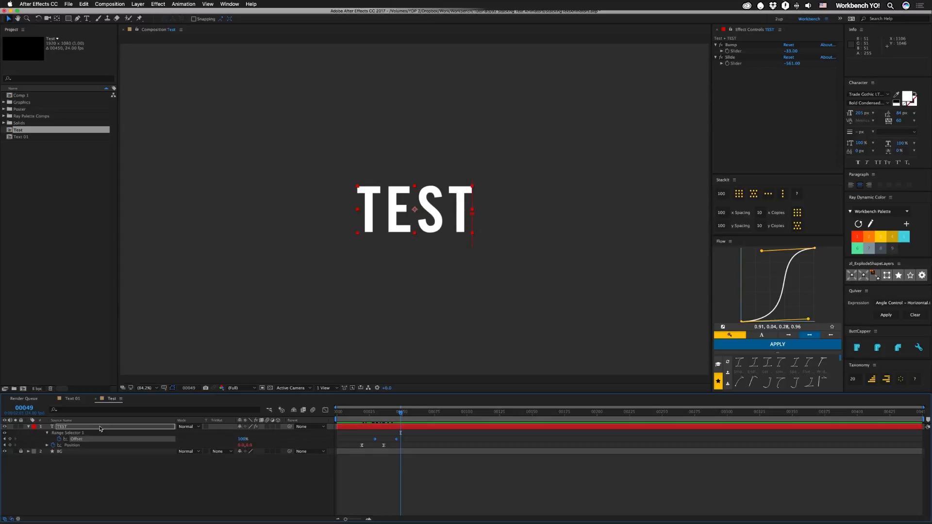
click(146, 428)
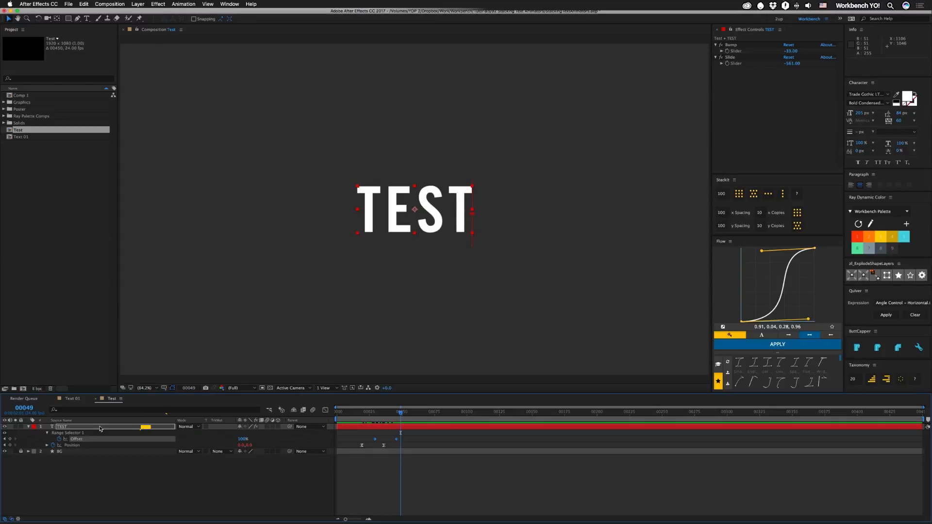